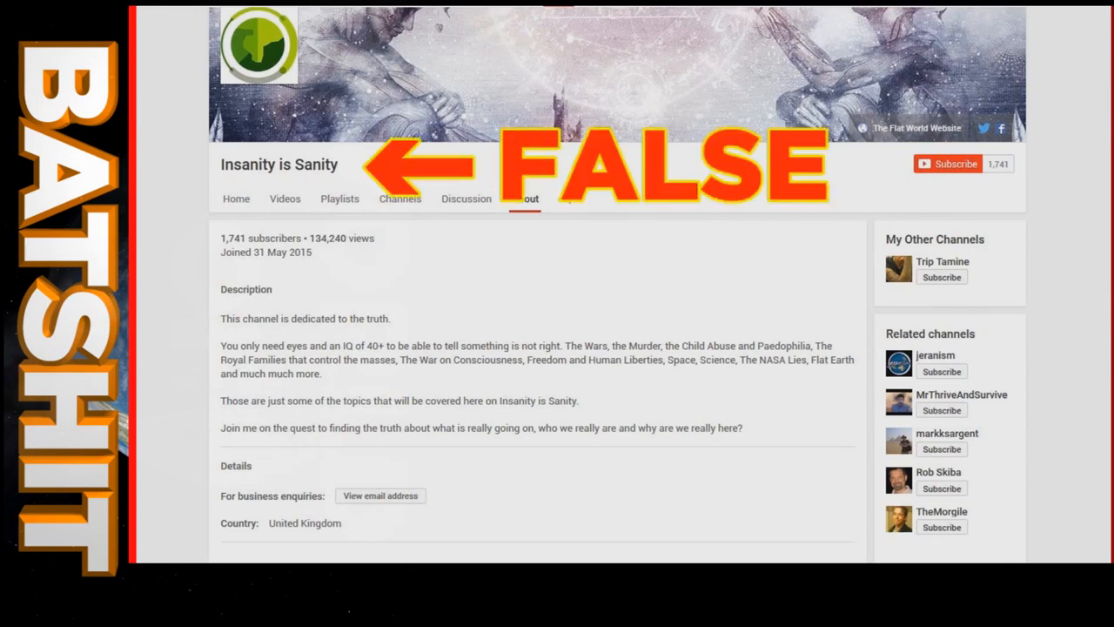
Step: Switch the Insanity is Sanity channel page from About to its Videos list
{"action": "left_click", "coordinate": [286, 198]}
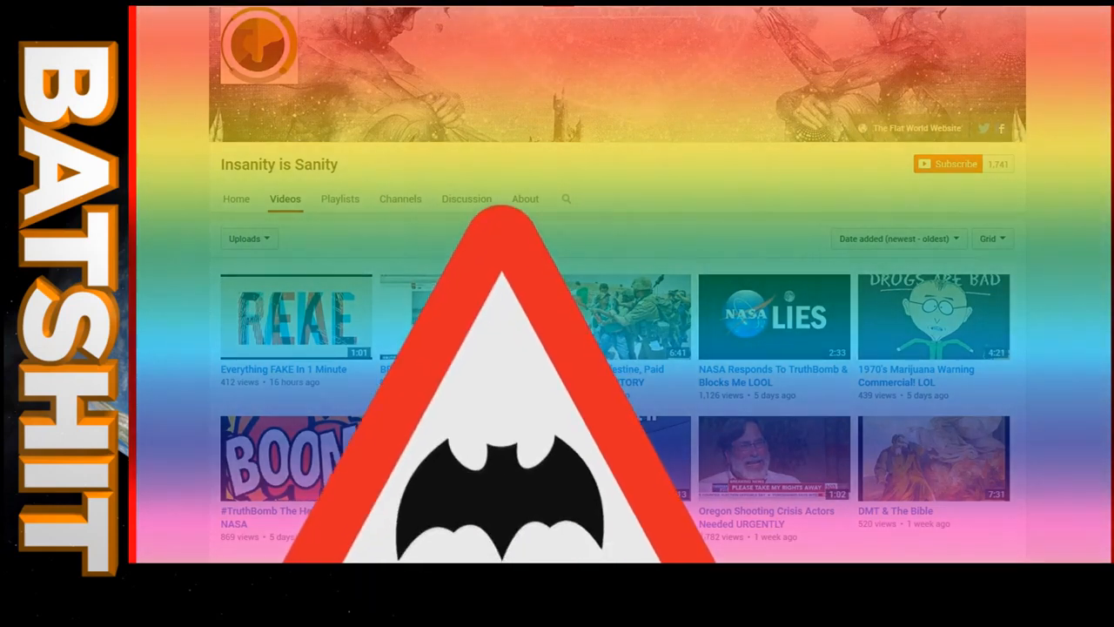
{"action": "left_click", "coordinate": [526, 199]}
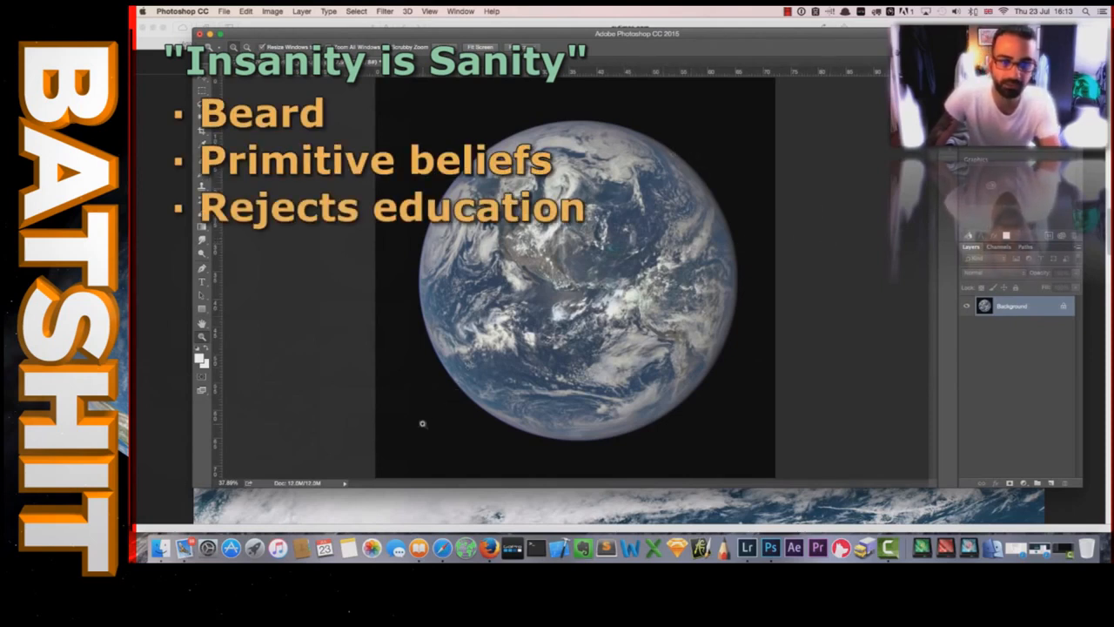
{"action": "type", "text": "Uses technology to spread backward beliefs"}
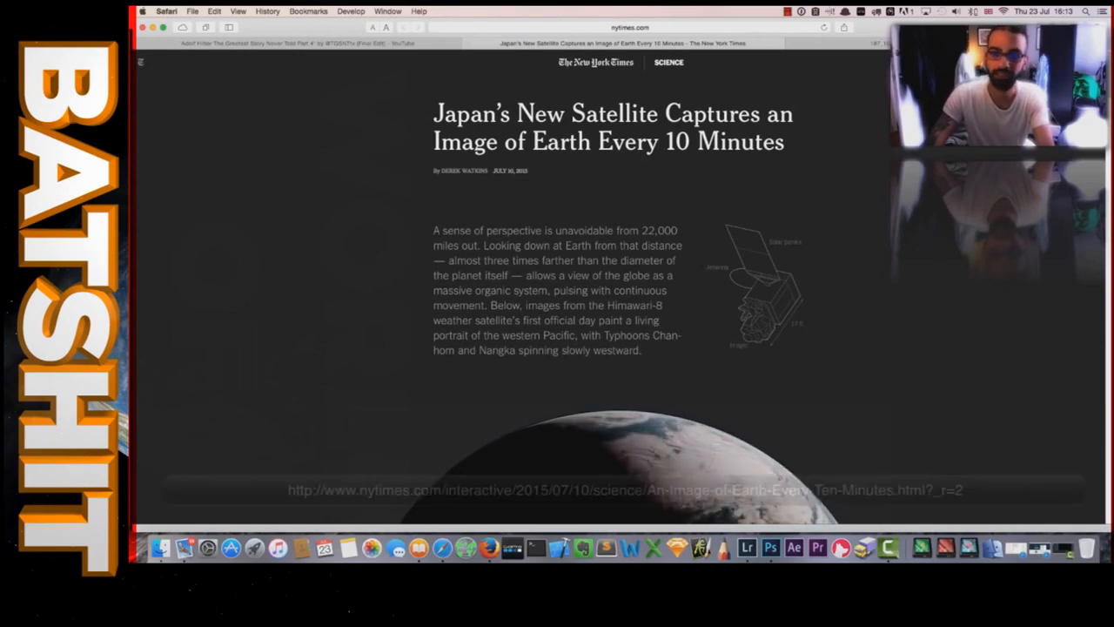
{"action": "scroll", "scroll_direction": "down", "scroll_amount": 3}
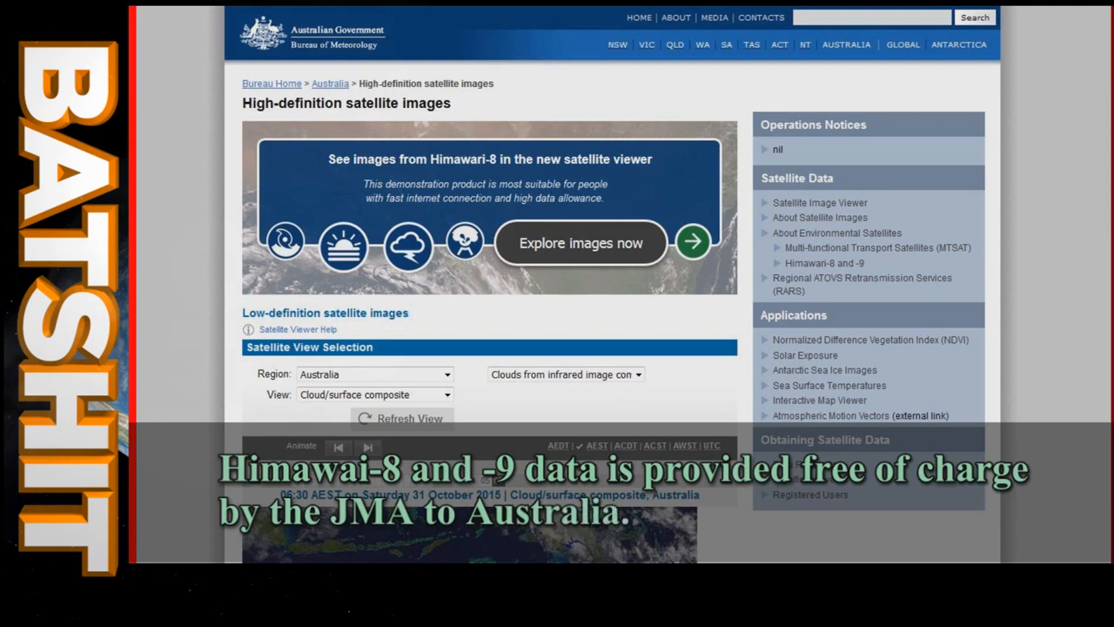
{"action": "left_click", "coordinate": [581, 243]}
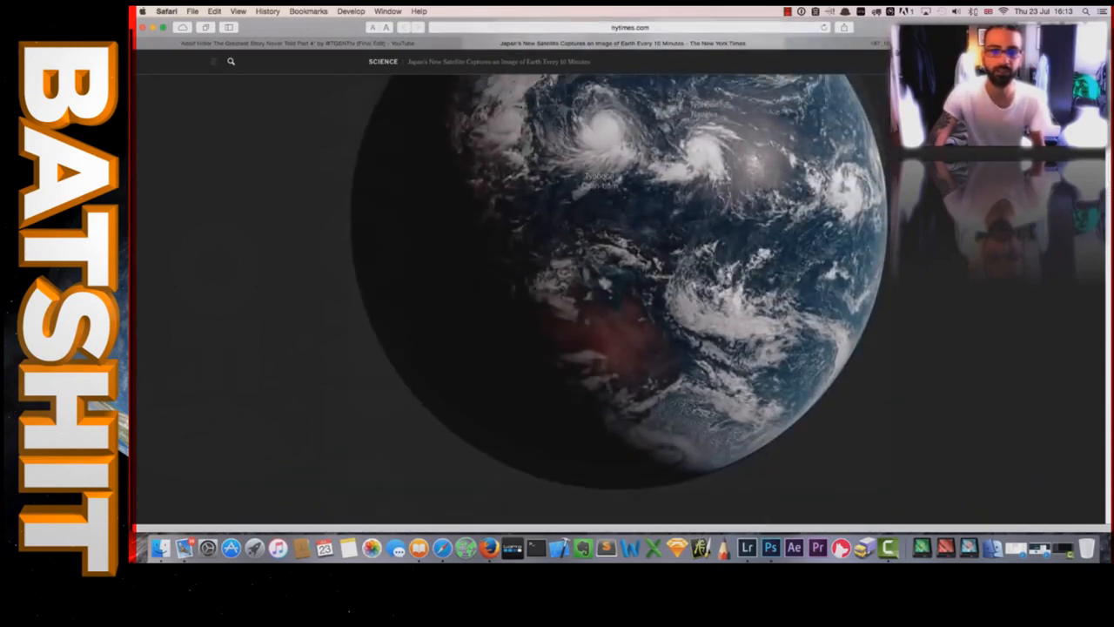
Step: Scroll the nytimes.com interactive down to the Himawari cloud close-up over eastern Russia
{"action": "scroll", "scroll_direction": "down", "scroll_amount": 3}
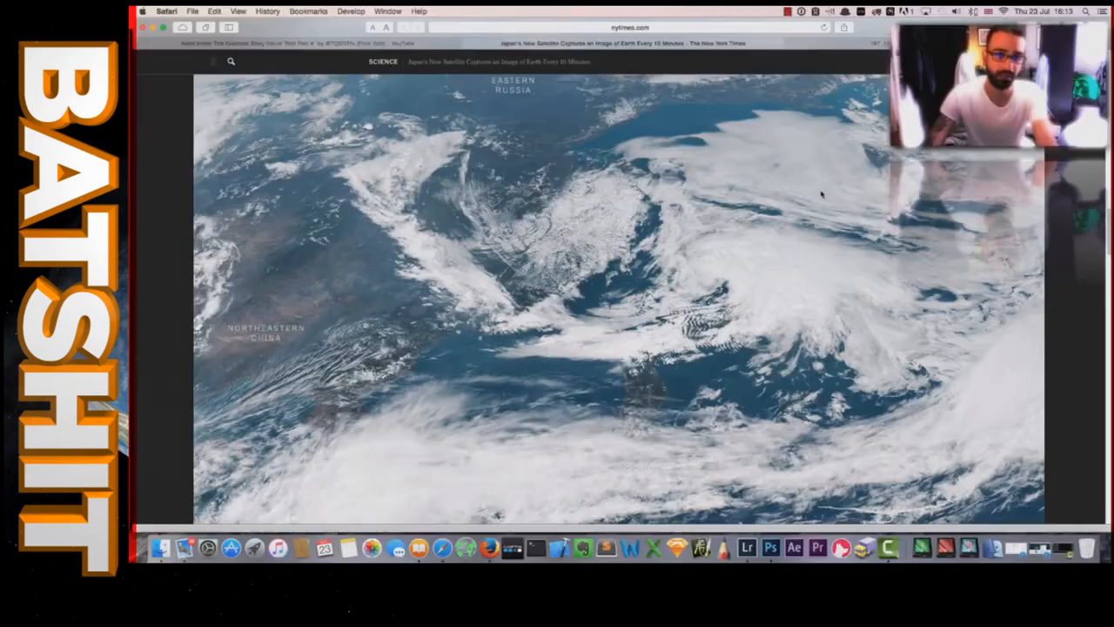
{"action": "left_click", "coordinate": [770, 549]}
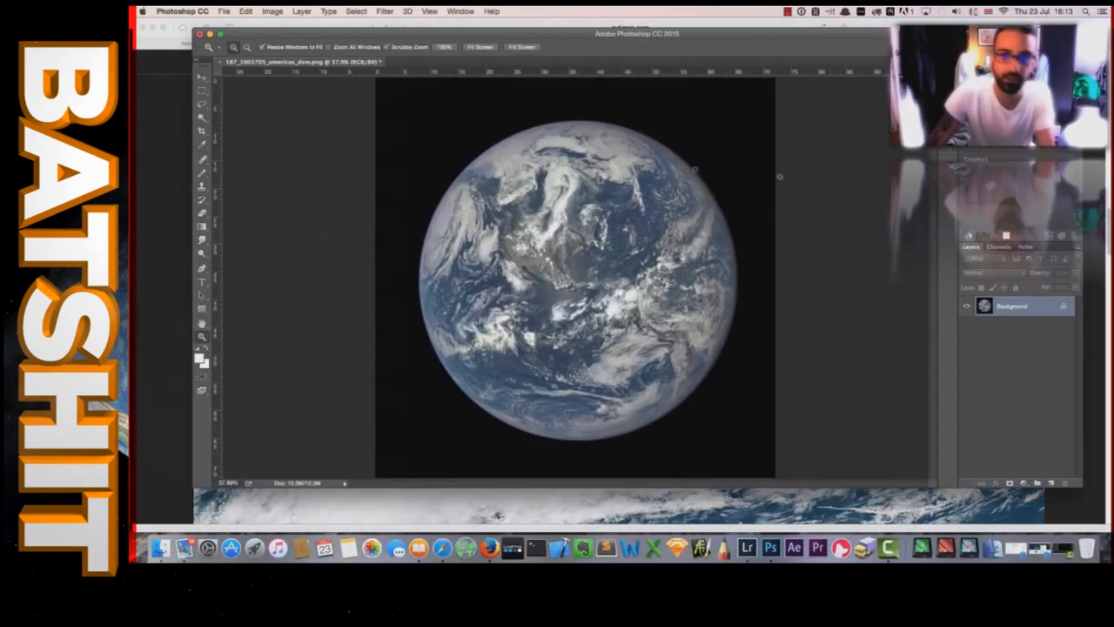
{"action": "mouse_move", "coordinate": [821, 206]}
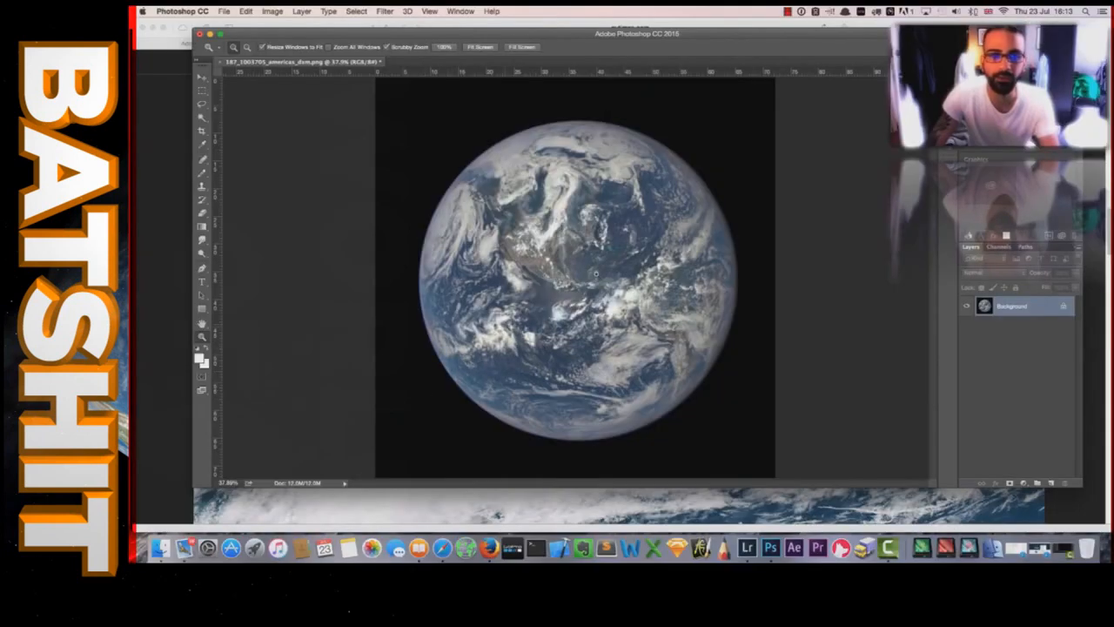
{"action": "mouse_move", "coordinate": [601, 163]}
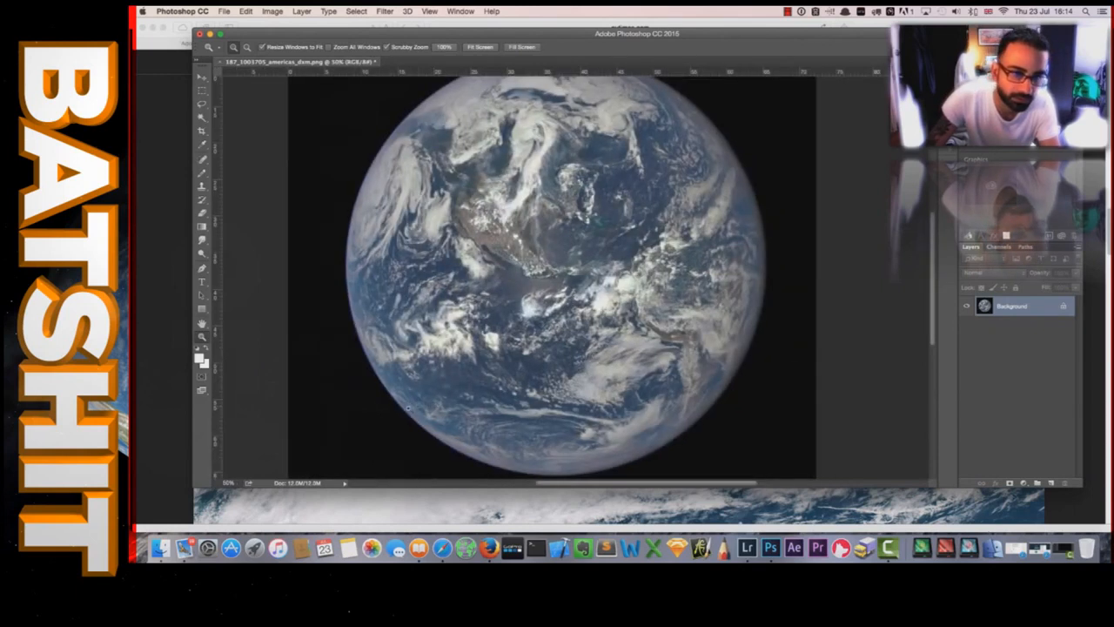
{"action": "mouse_move", "coordinate": [364, 411]}
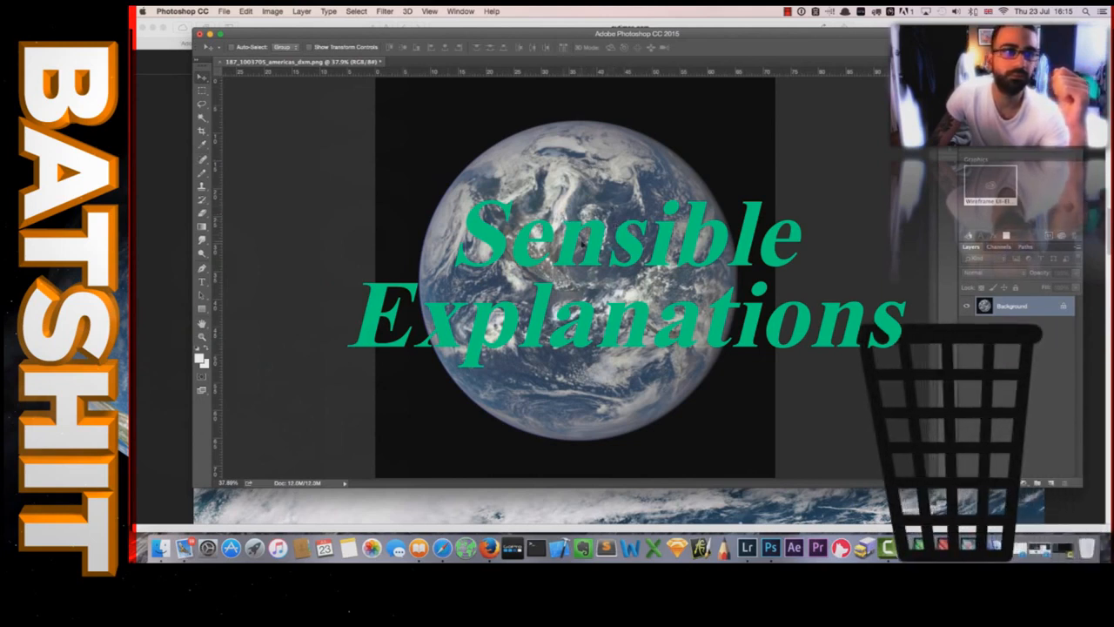
Step: Show the Image menu with Adjustments, Auto Tone and Auto Contrast over the Earth photo
{"action": "left_click", "coordinate": [271, 10]}
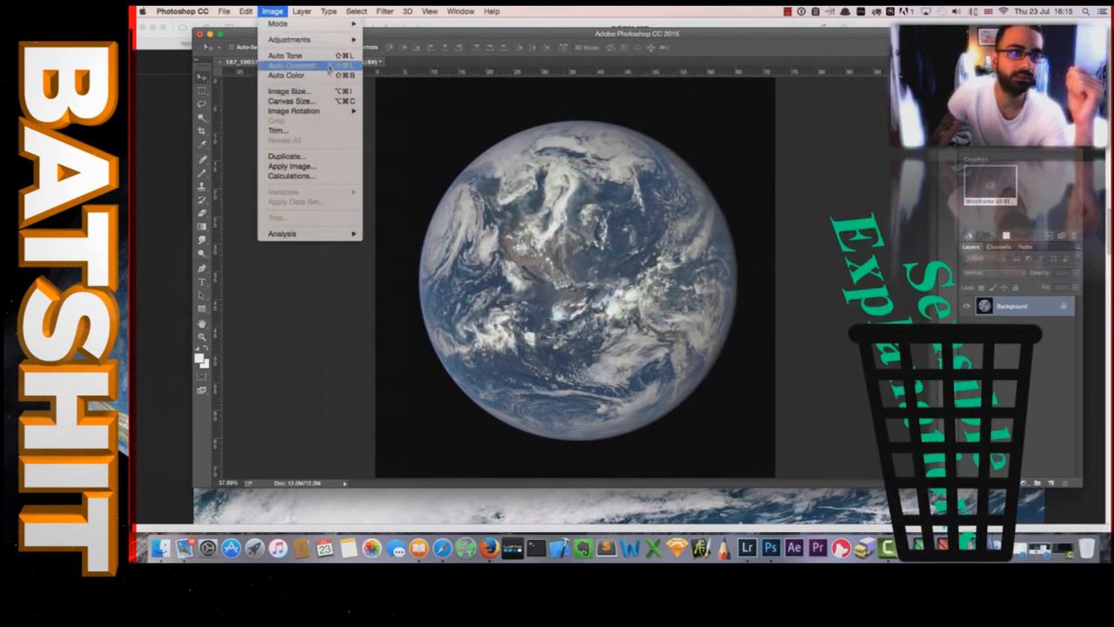
{"action": "mouse_move", "coordinate": [293, 111]}
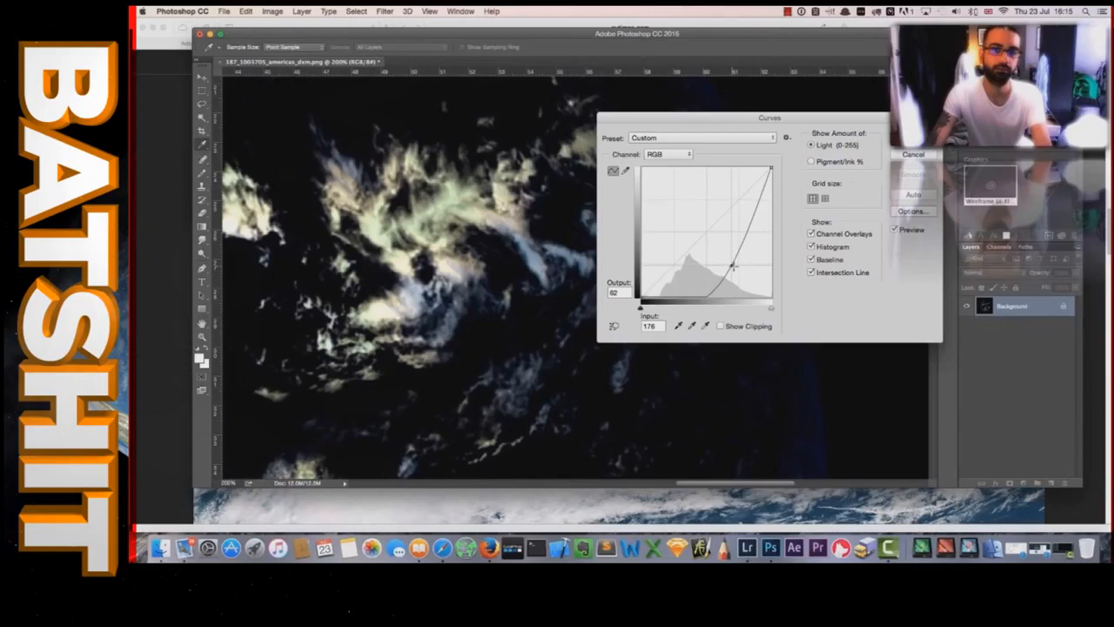
Step: Pull the RGB Curves line into a steep shape so only bright cloud detail remains
{"action": "left_click_drag", "start_coordinate": [735, 269], "coordinate": [740, 261]}
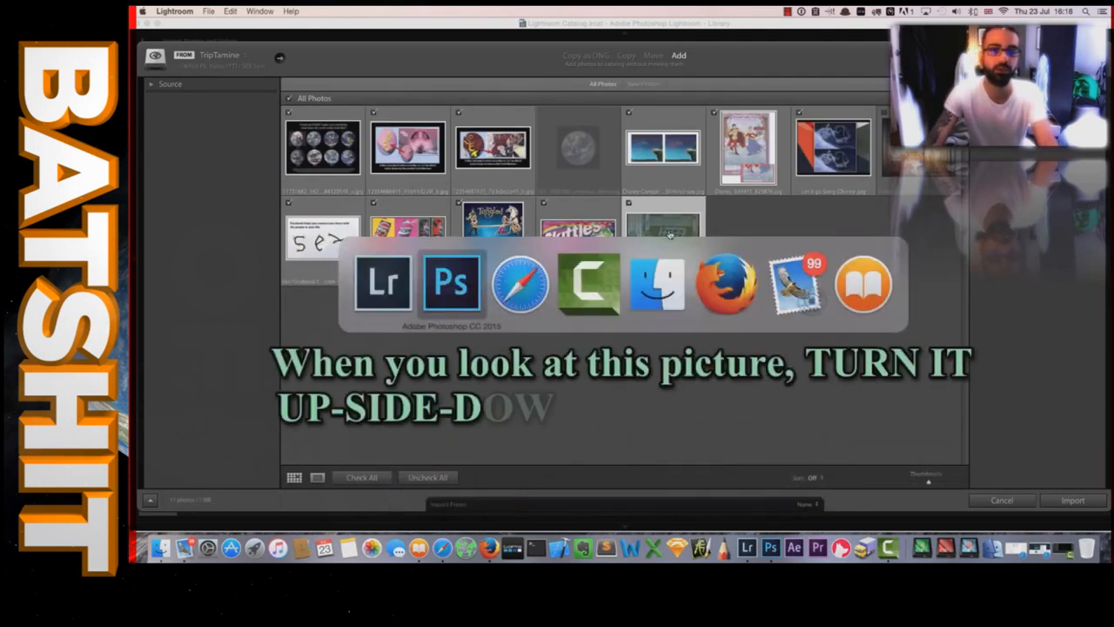
{"action": "left_click", "coordinate": [451, 284]}
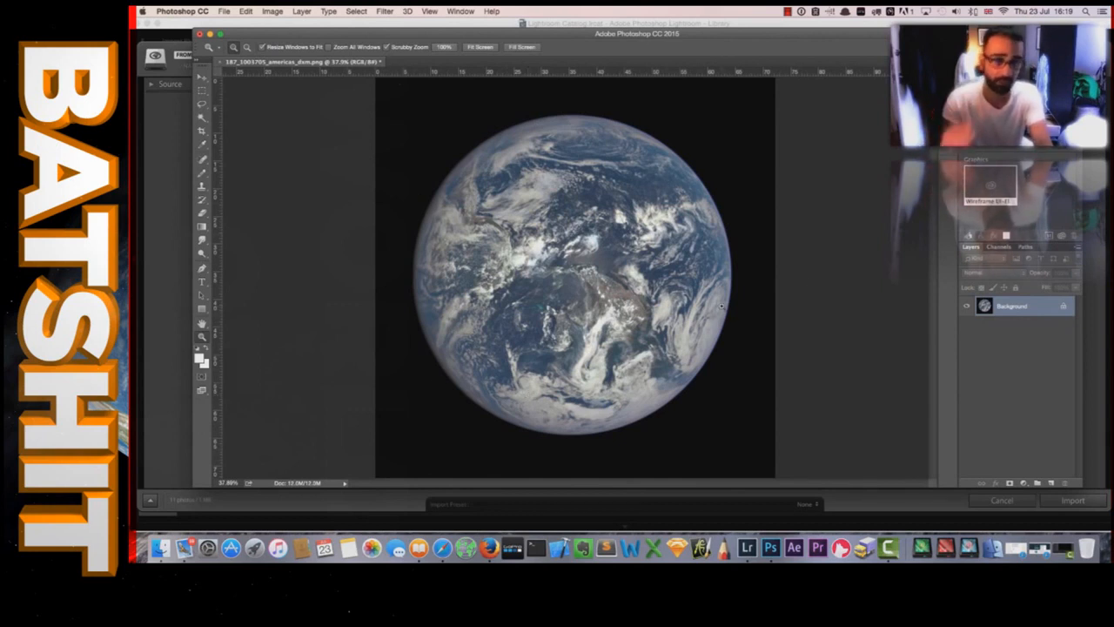
{"action": "mouse_move", "coordinate": [811, 282]}
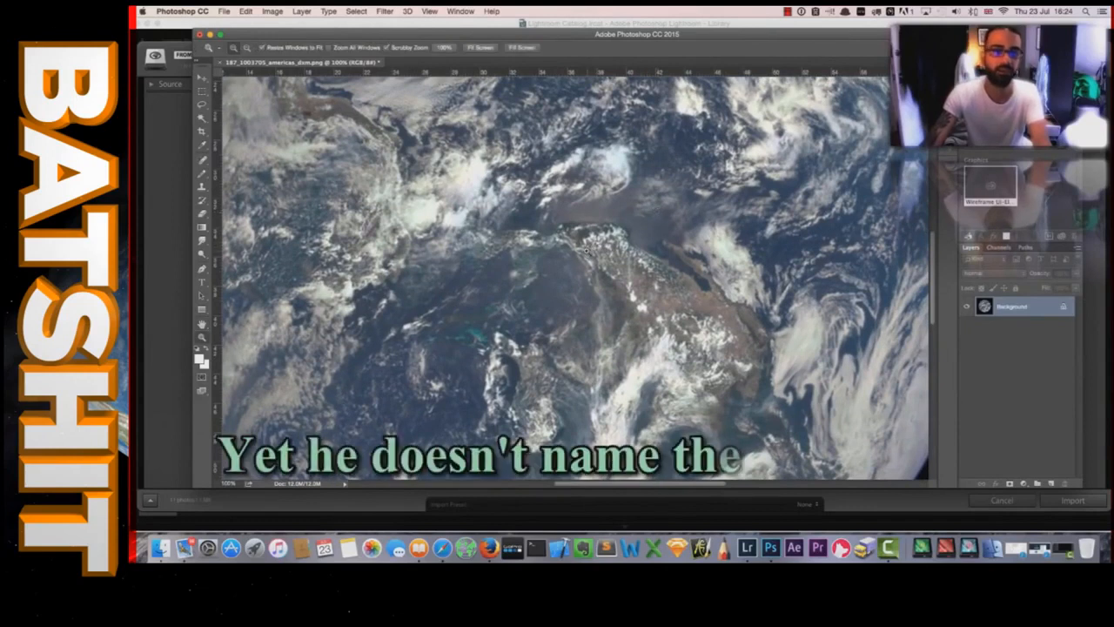
Step: Zoom out from the close-up so Australia and the surrounding globe are visible again
{"action": "right_click", "coordinate": [592, 253]}
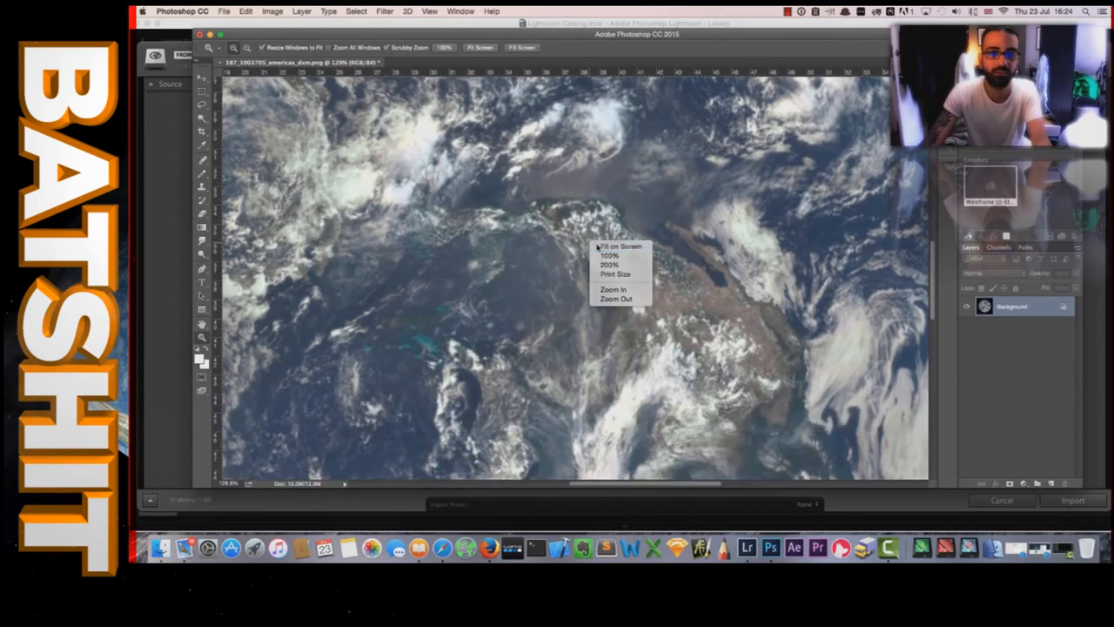
{"action": "left_click", "coordinate": [620, 247]}
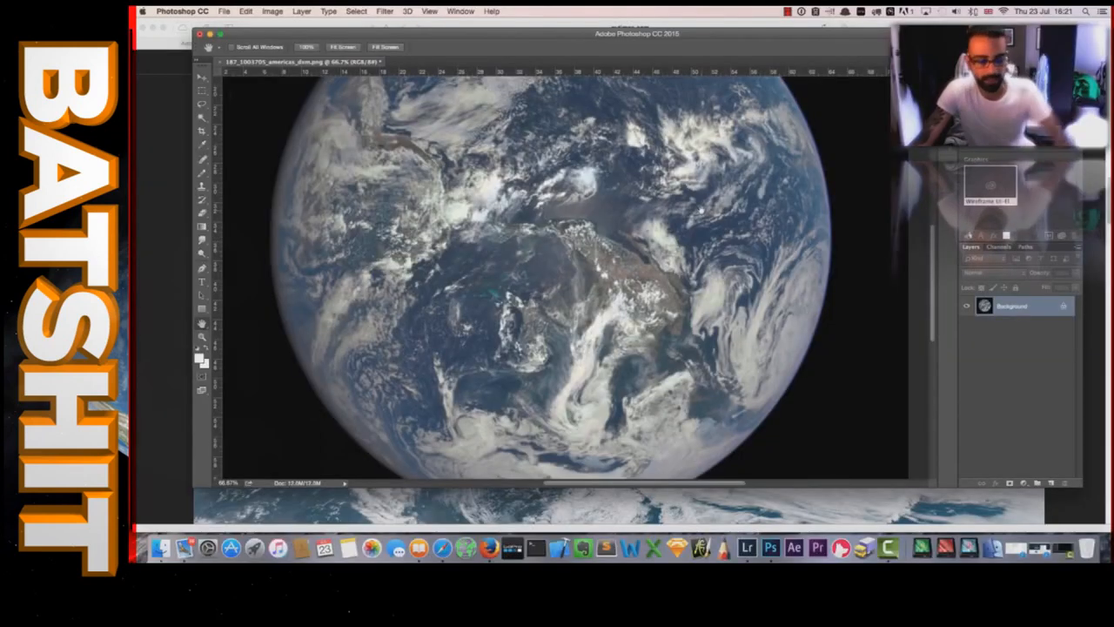
Step: Switch via Cmd-Tab from Lightroom back to Photoshop CC with the full-disc Earth photo
{"action": "key", "text": "cmd+tab"}
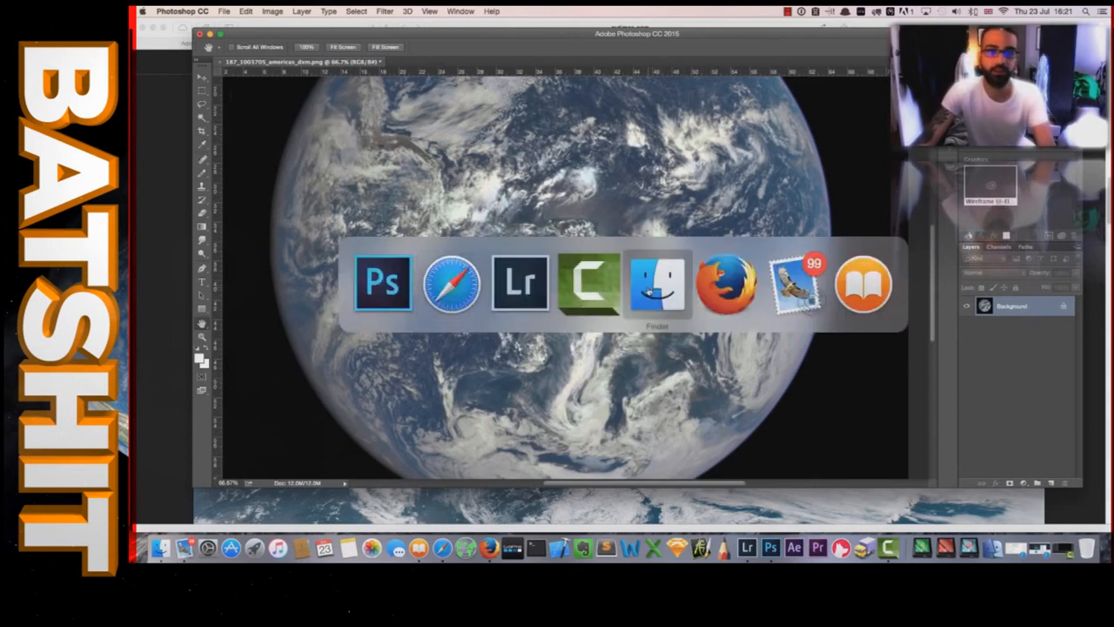
{"action": "left_click", "coordinate": [519, 282]}
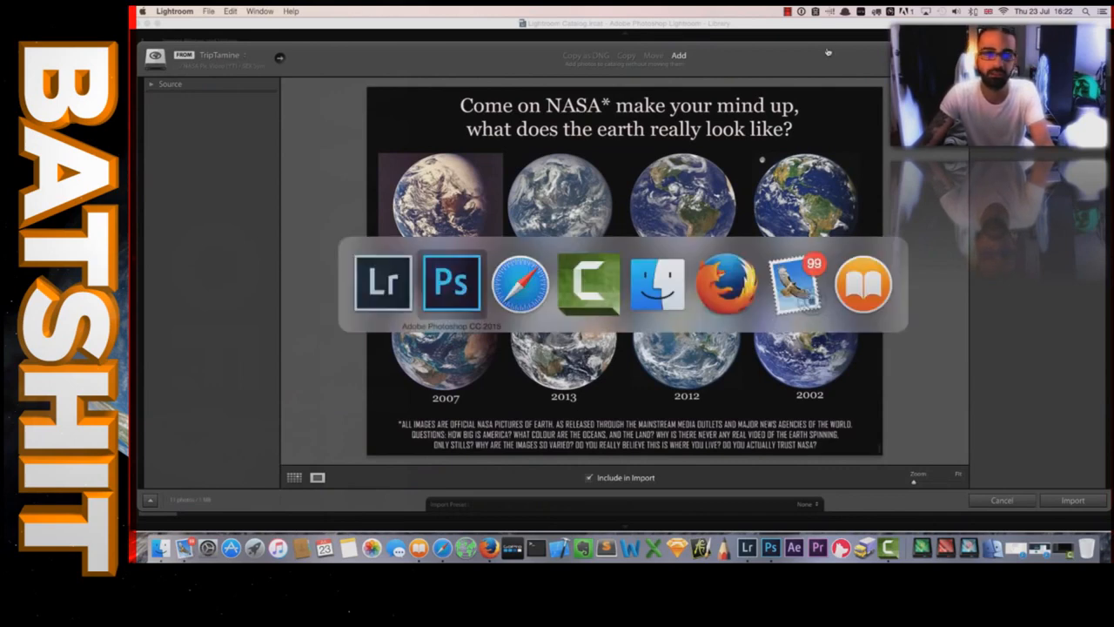
{"action": "left_click", "coordinate": [451, 282]}
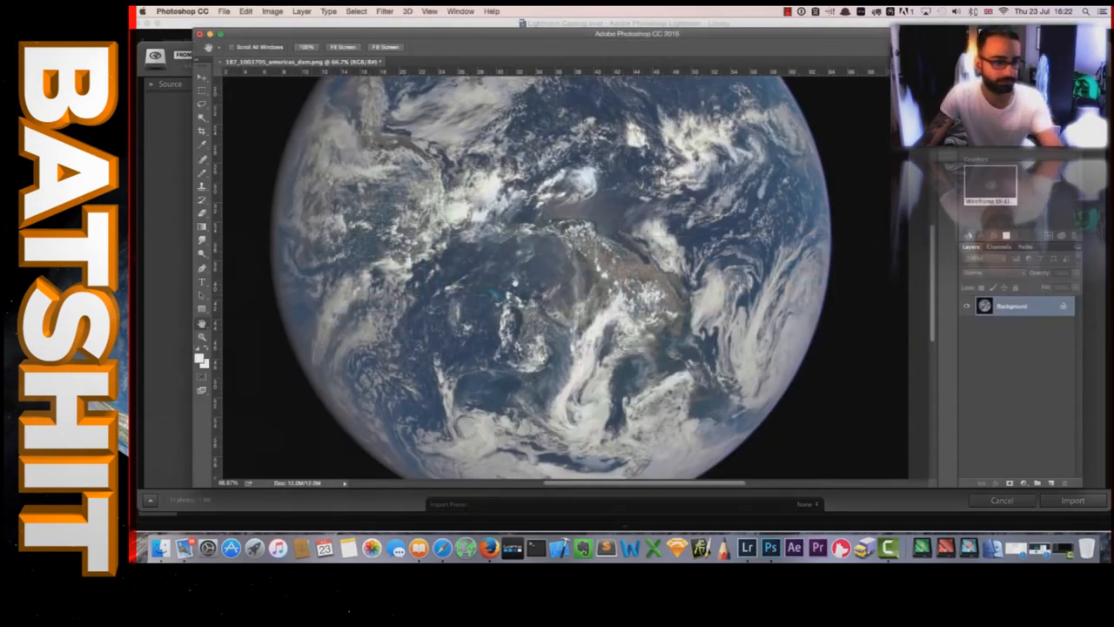